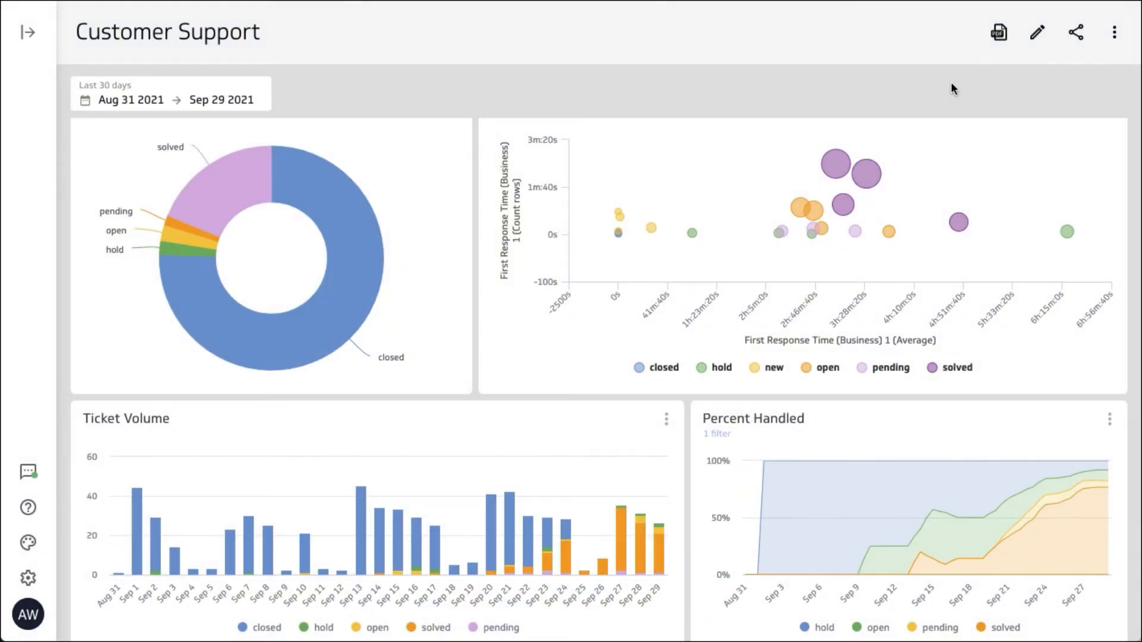
mouse_move(1040, 34)
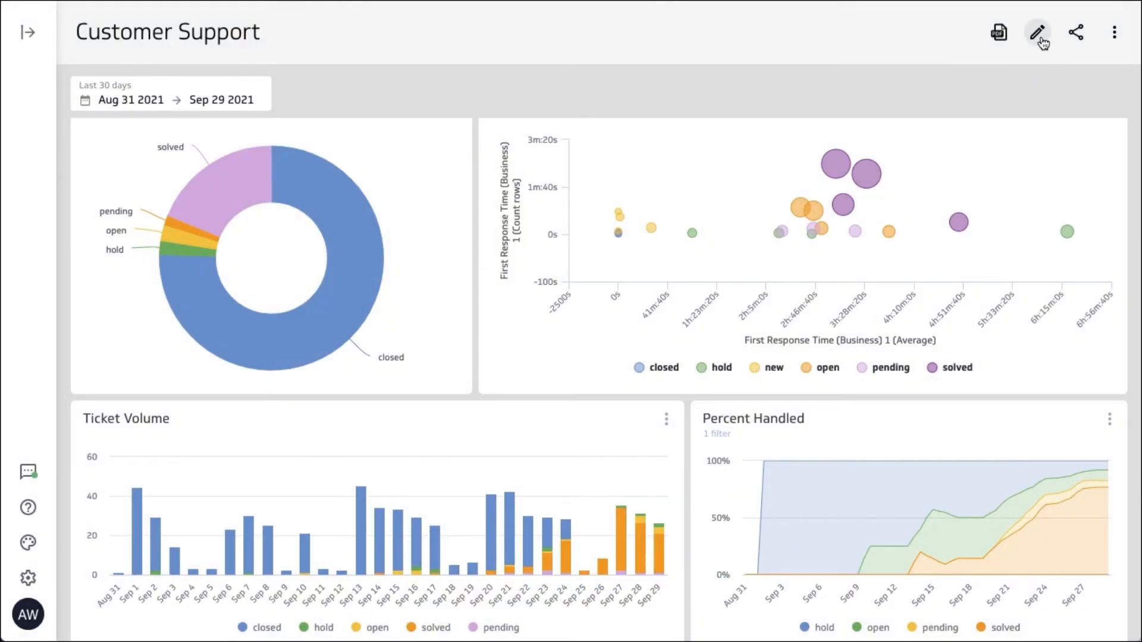
mouse_move(1041, 31)
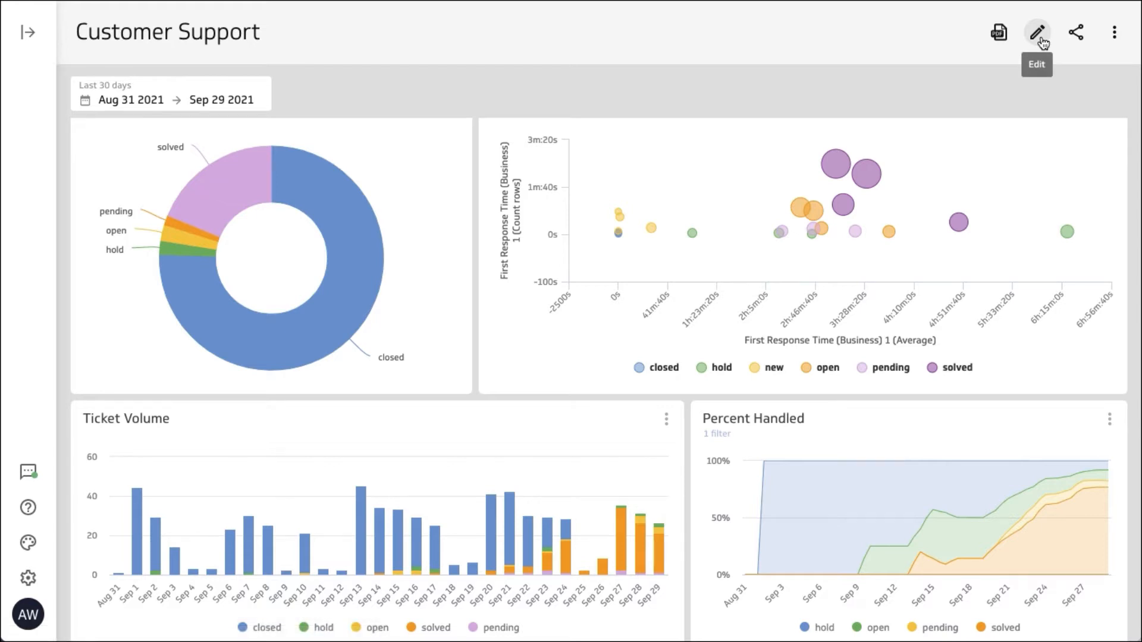
Put the Customer Support dashboard into edit mode
click(1040, 28)
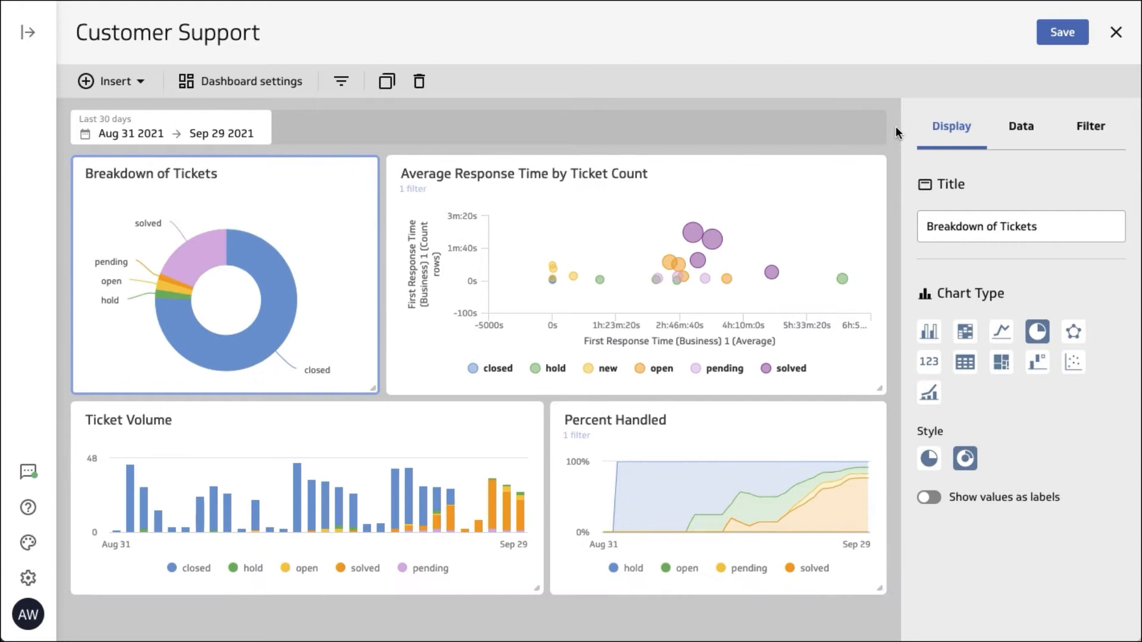
mouse_move(242, 84)
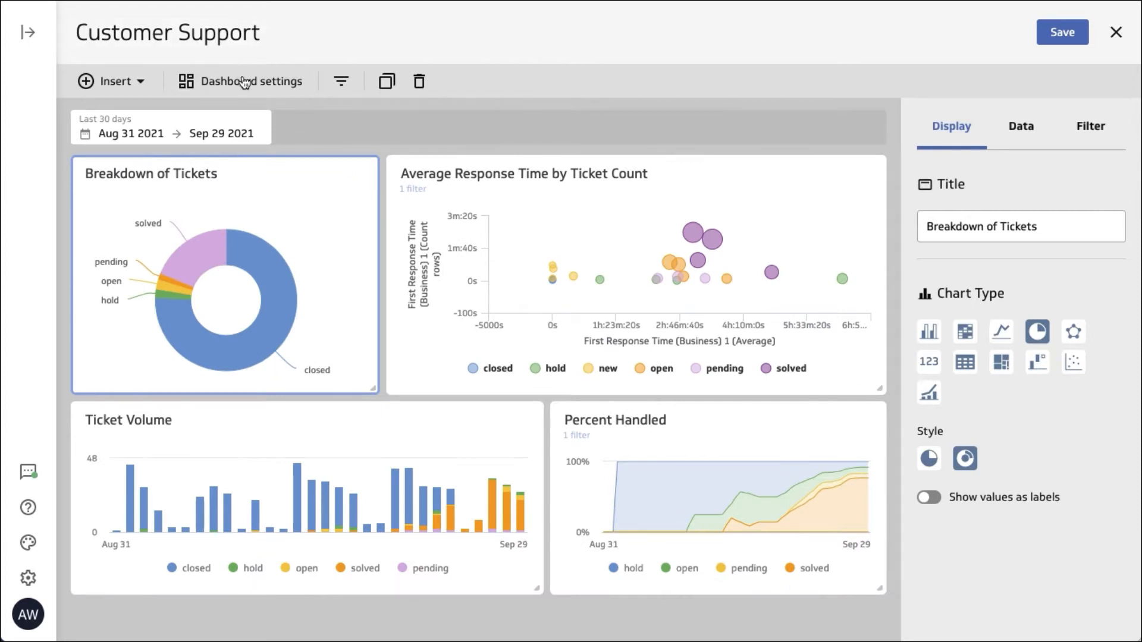
In Dashboard settings, set Colour assignment to By data label
click(243, 81)
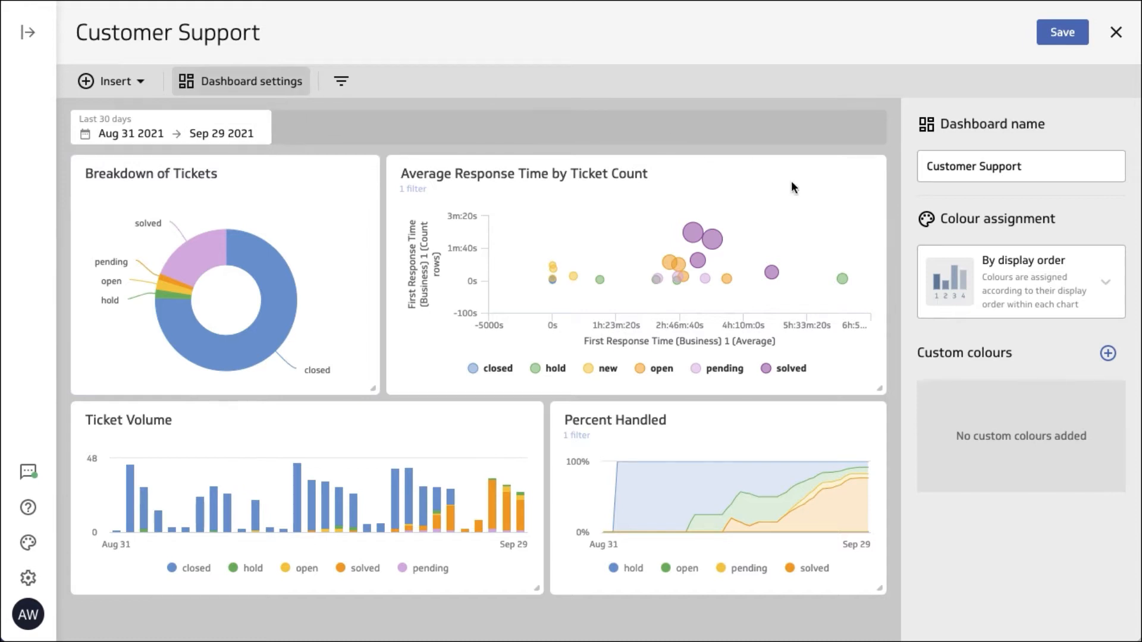
mouse_move(1047, 278)
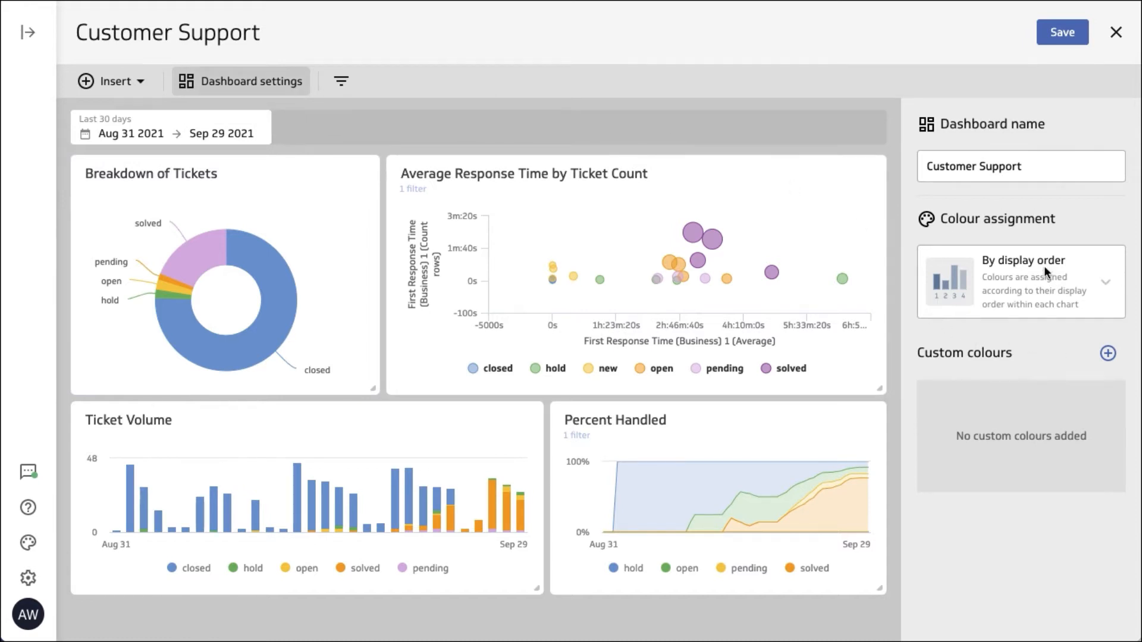
click(1021, 280)
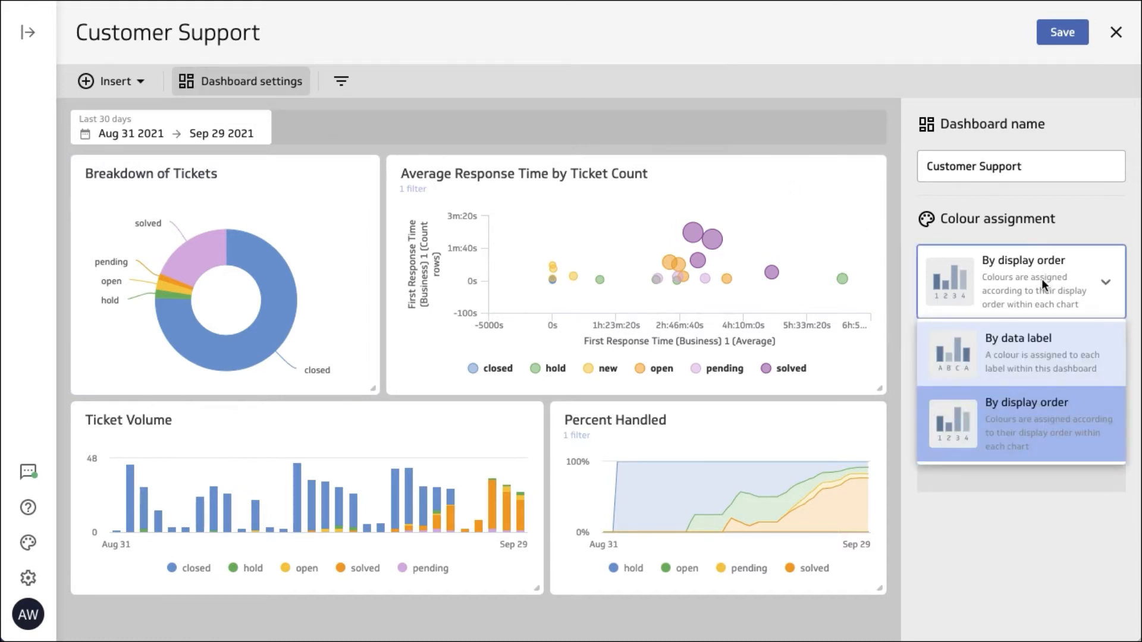
mouse_move(1056, 340)
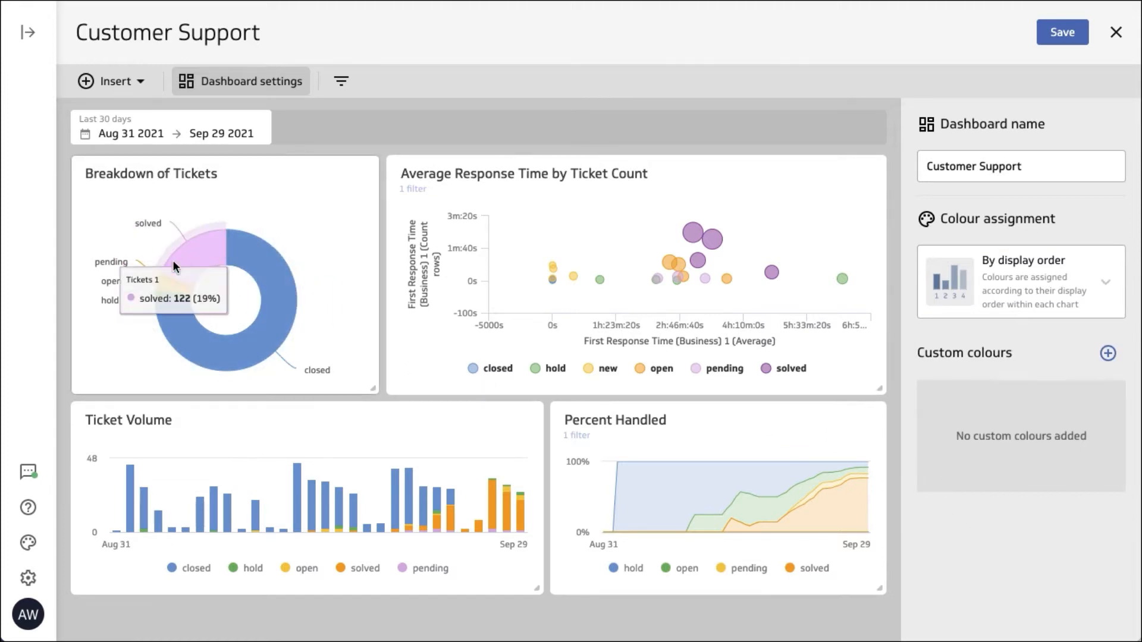
mouse_move(184, 259)
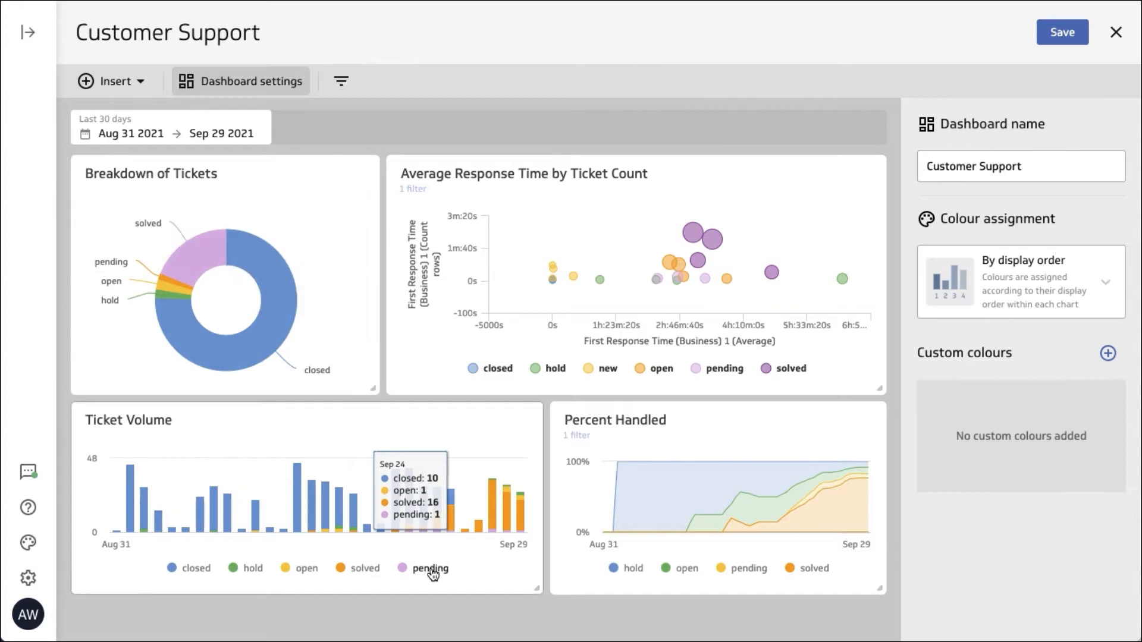
mouse_move(581, 578)
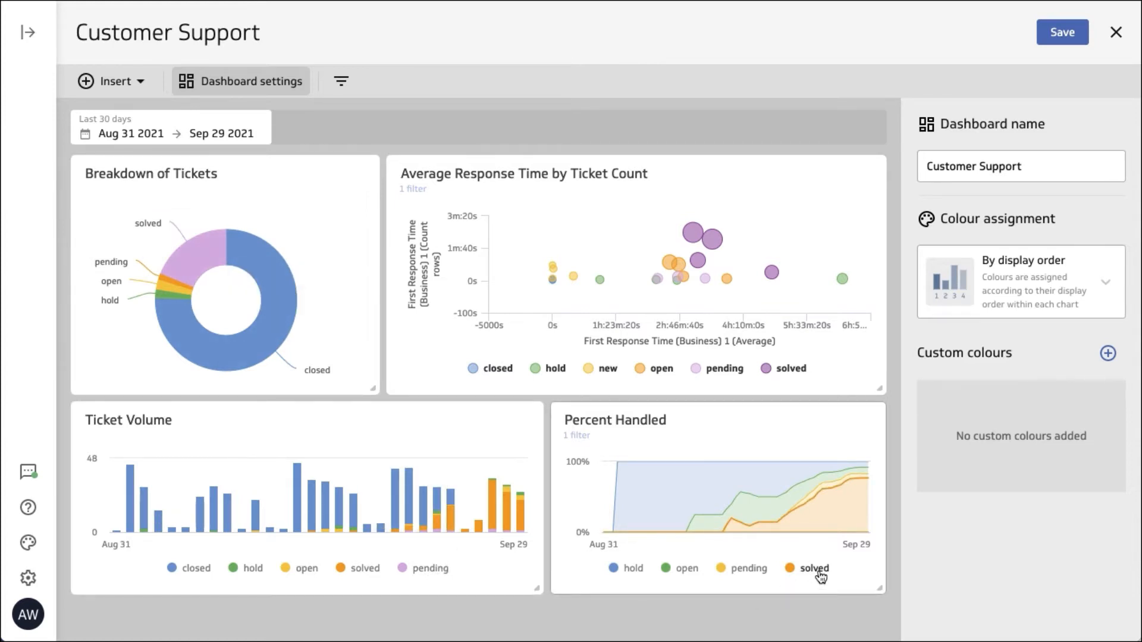
click(1021, 280)
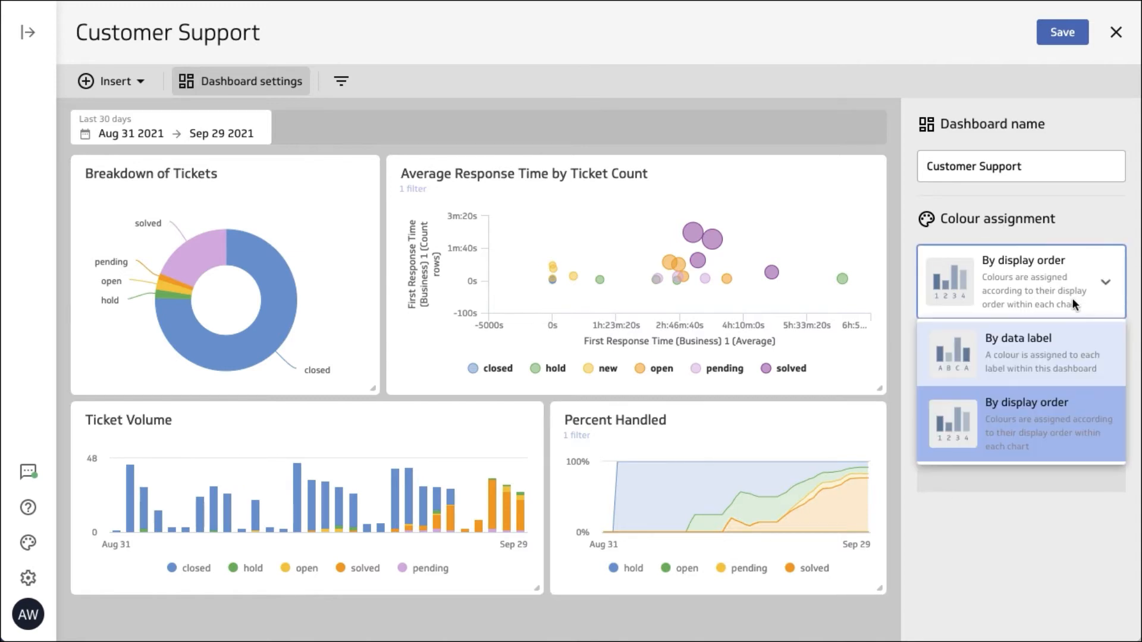
click(1020, 353)
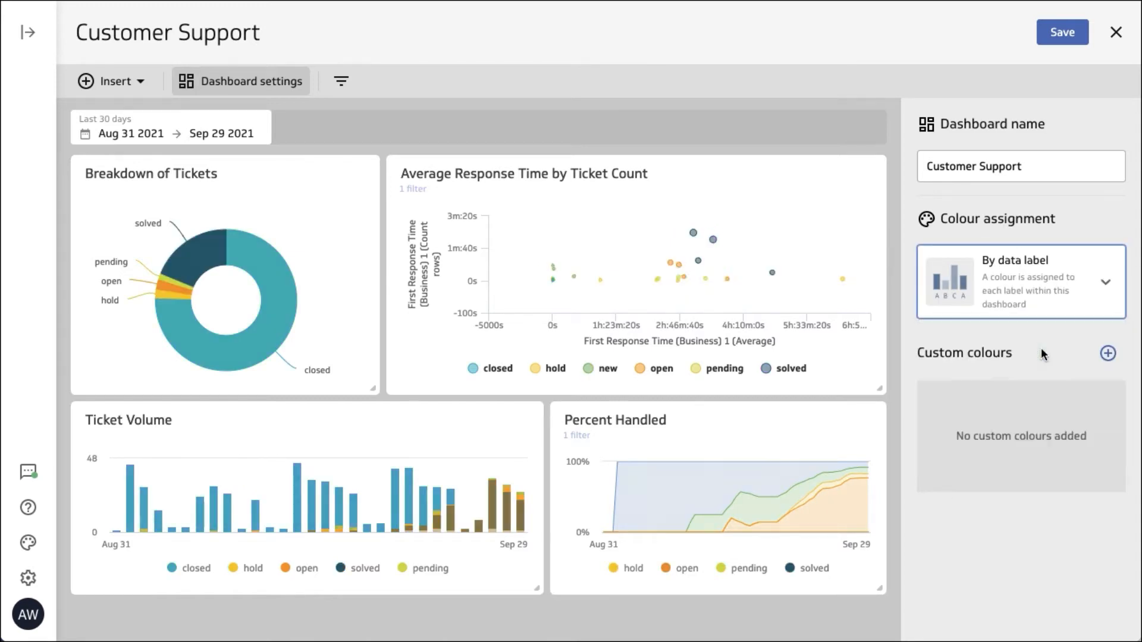
mouse_move(188, 254)
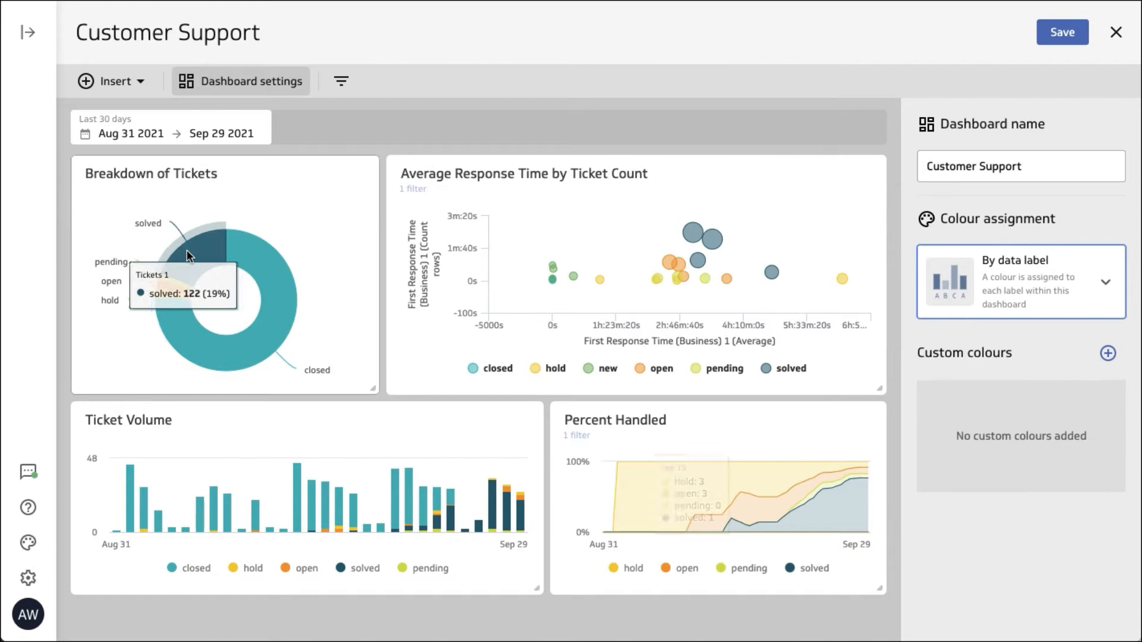
mouse_move(192, 255)
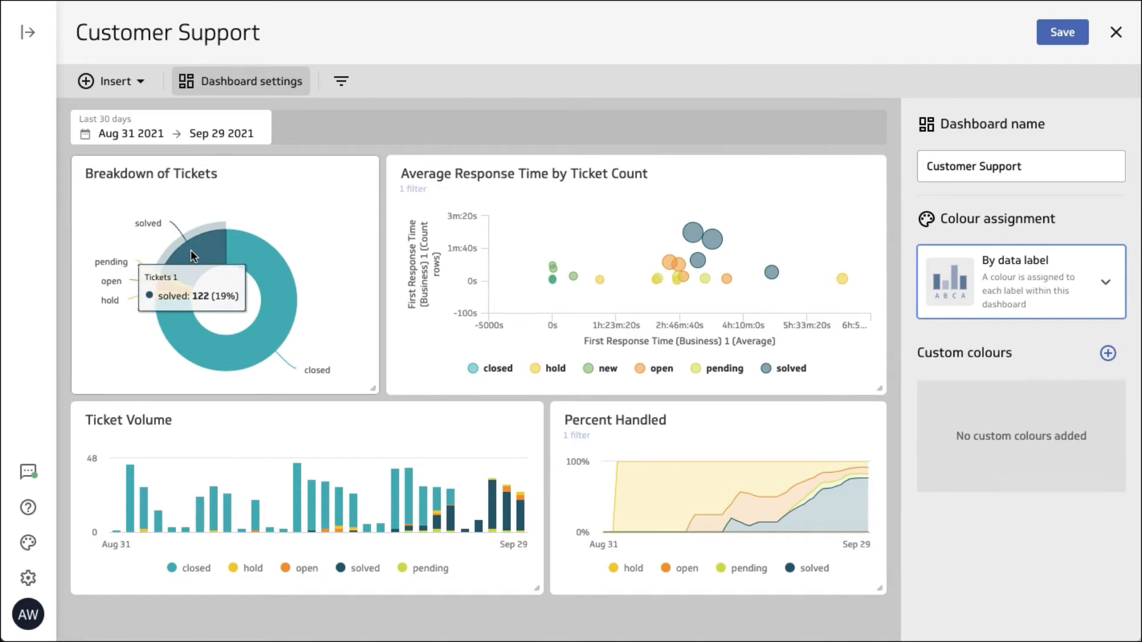
mouse_move(543, 592)
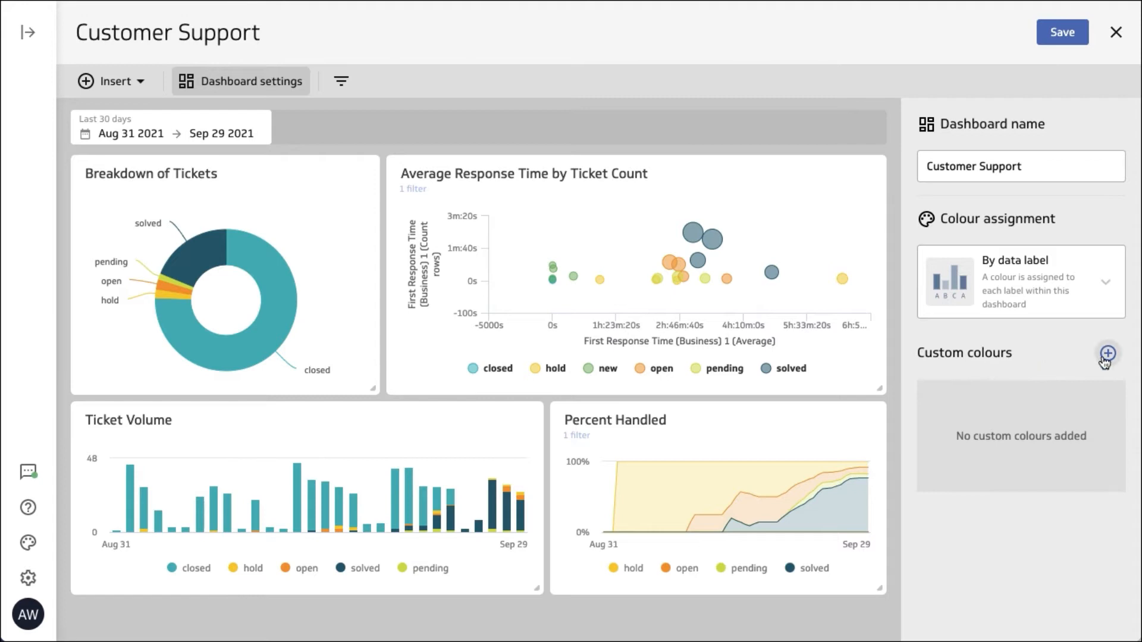
Add custom colour entries and name the first one closed
click(1108, 352)
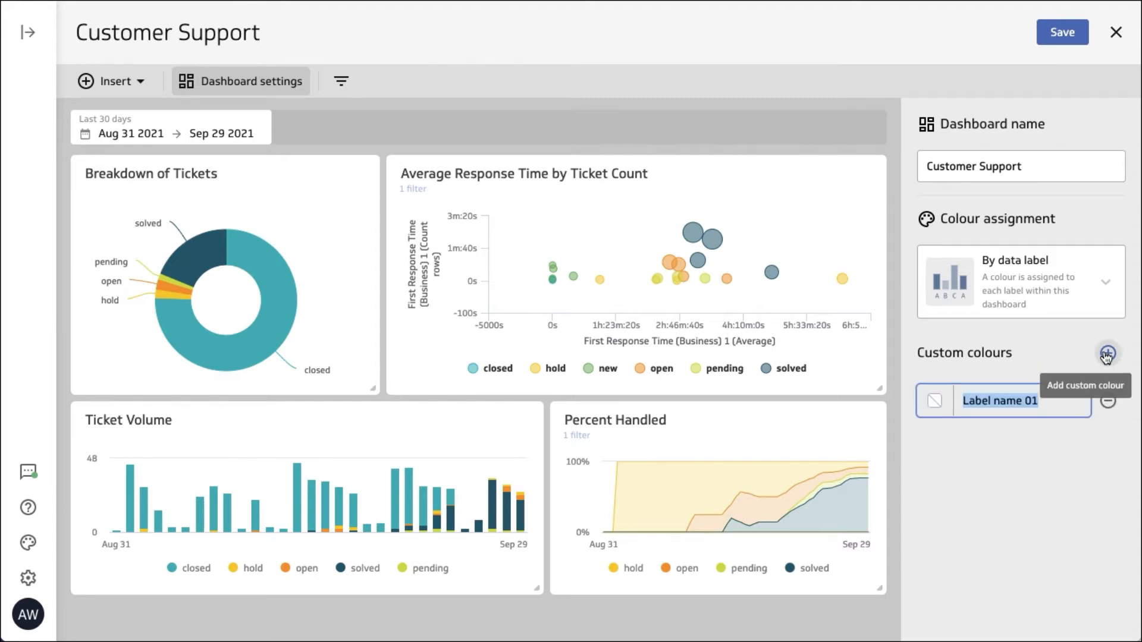
click(1107, 351)
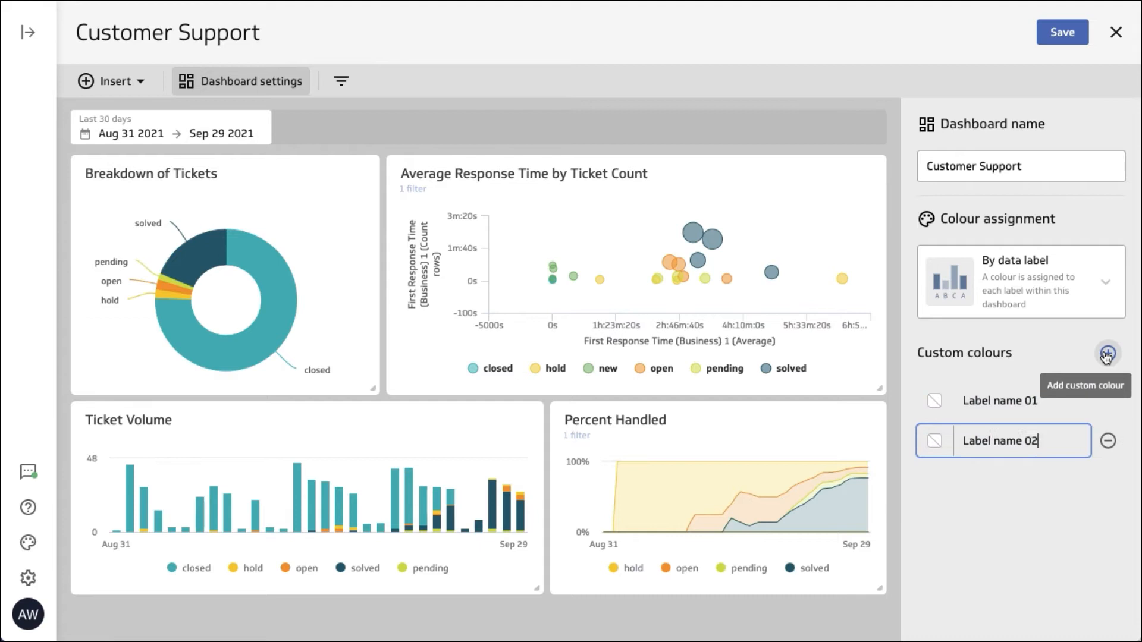
click(1106, 367)
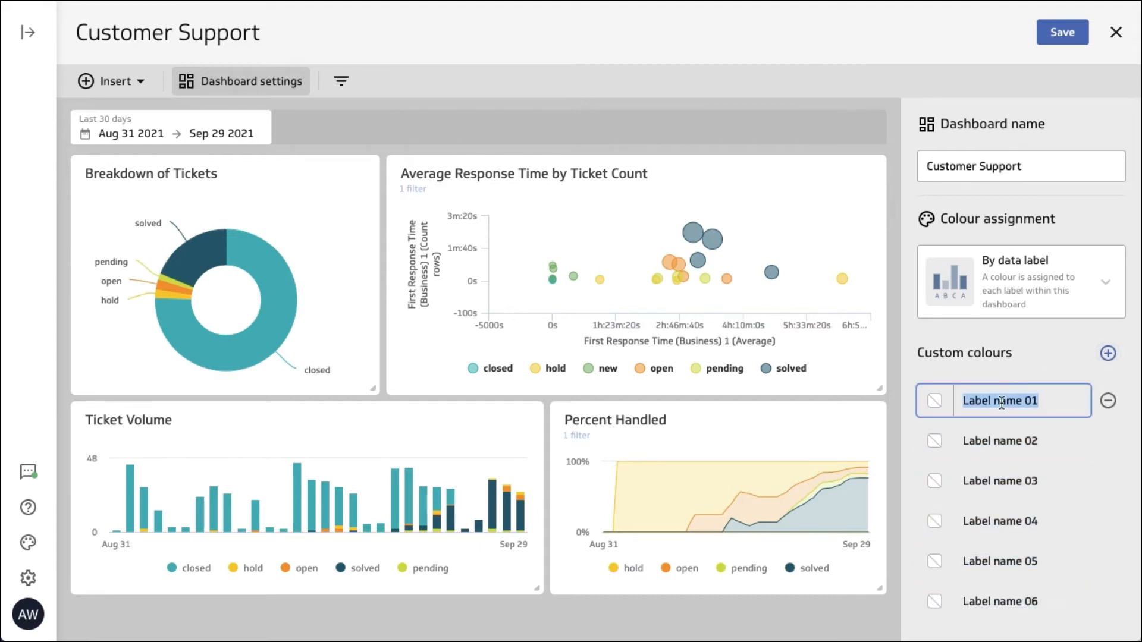
text(clos)
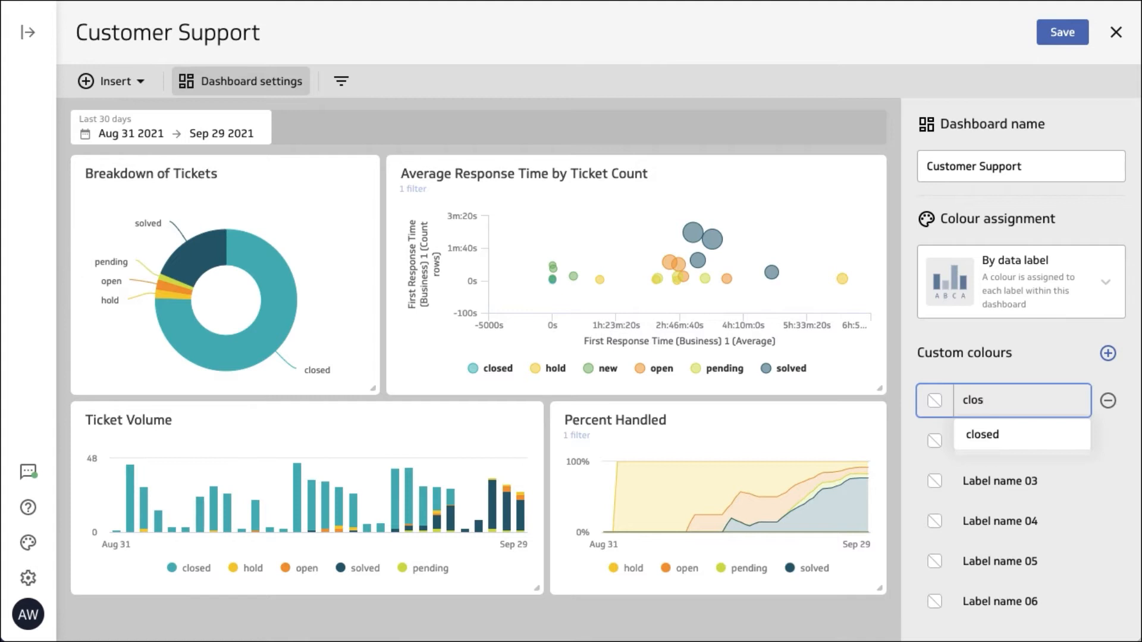
click(1002, 441)
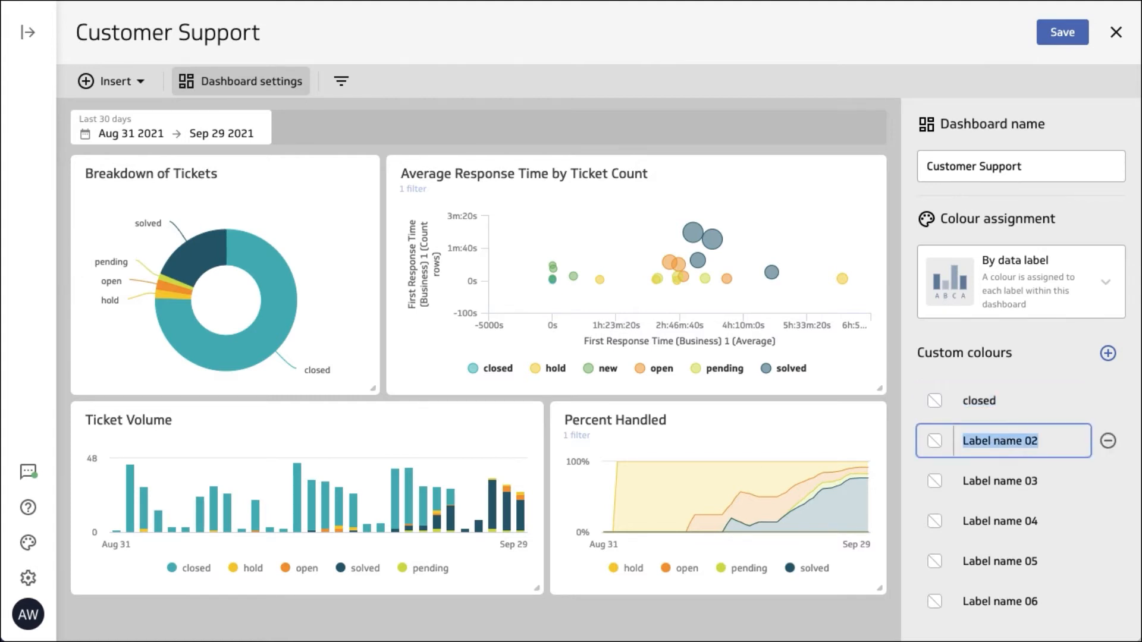
Name the remaining entries hold, solved, pending, open and new
text(hold)
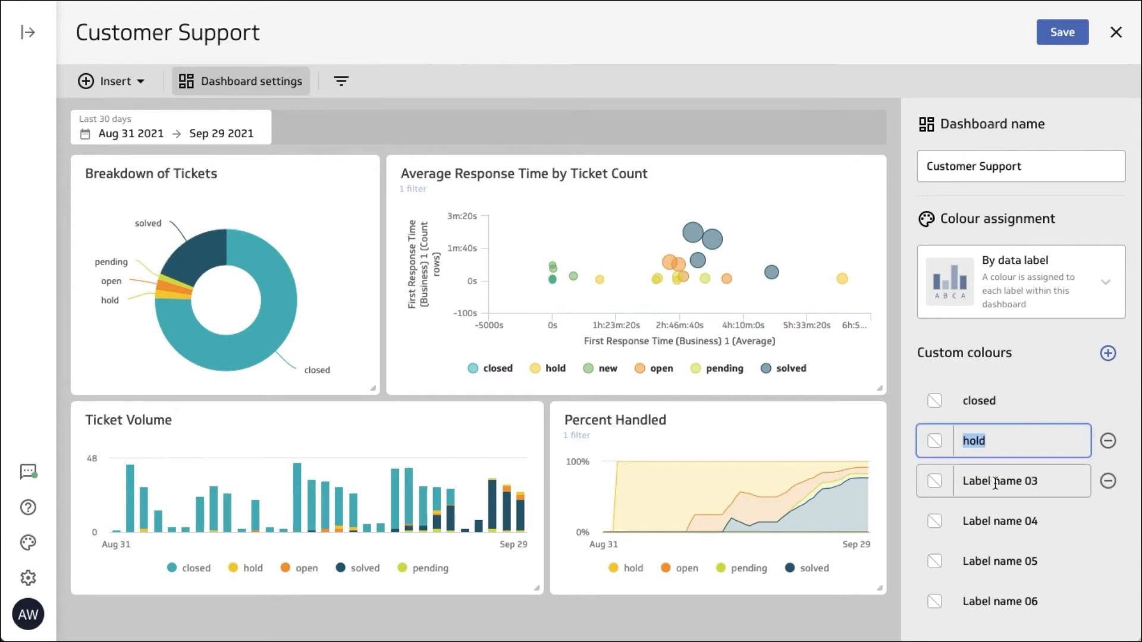
text(s)
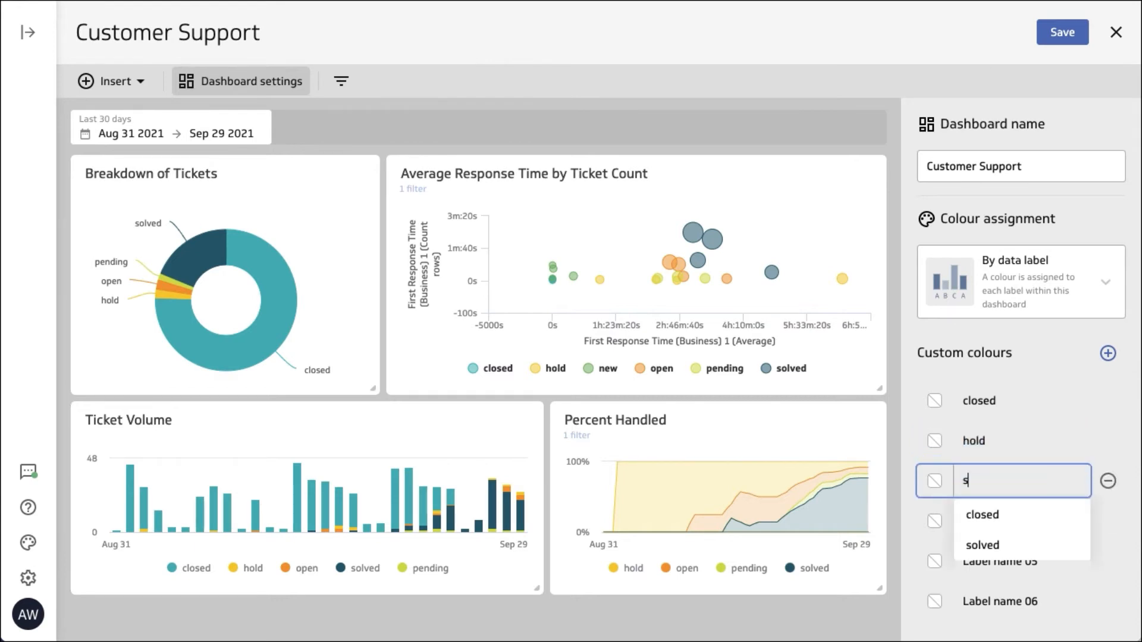
click(981, 545)
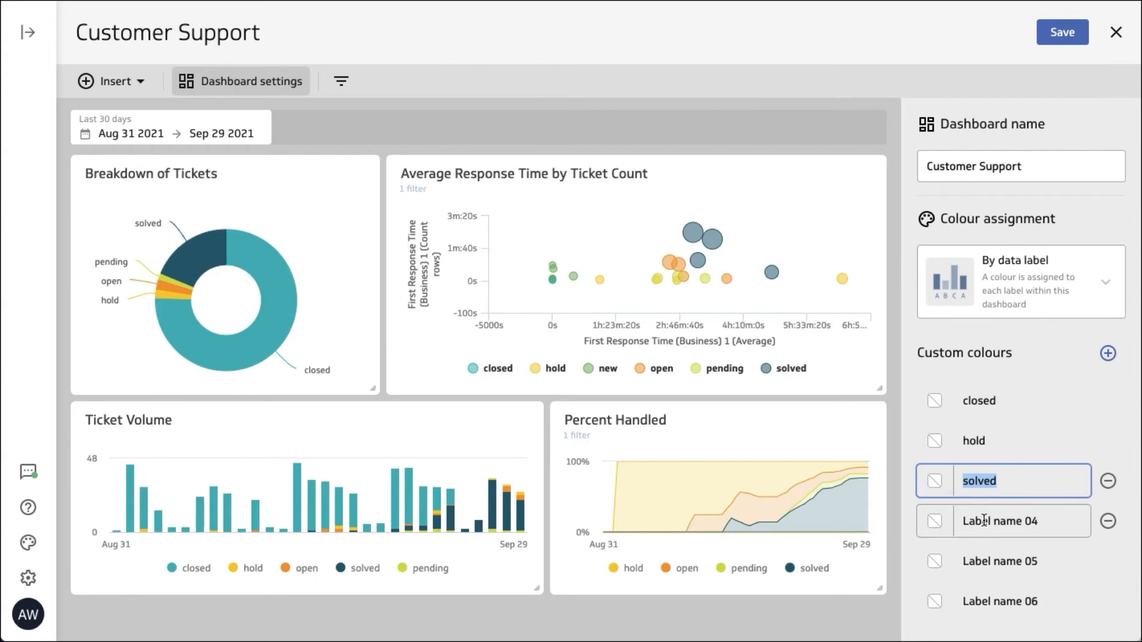
text(open)
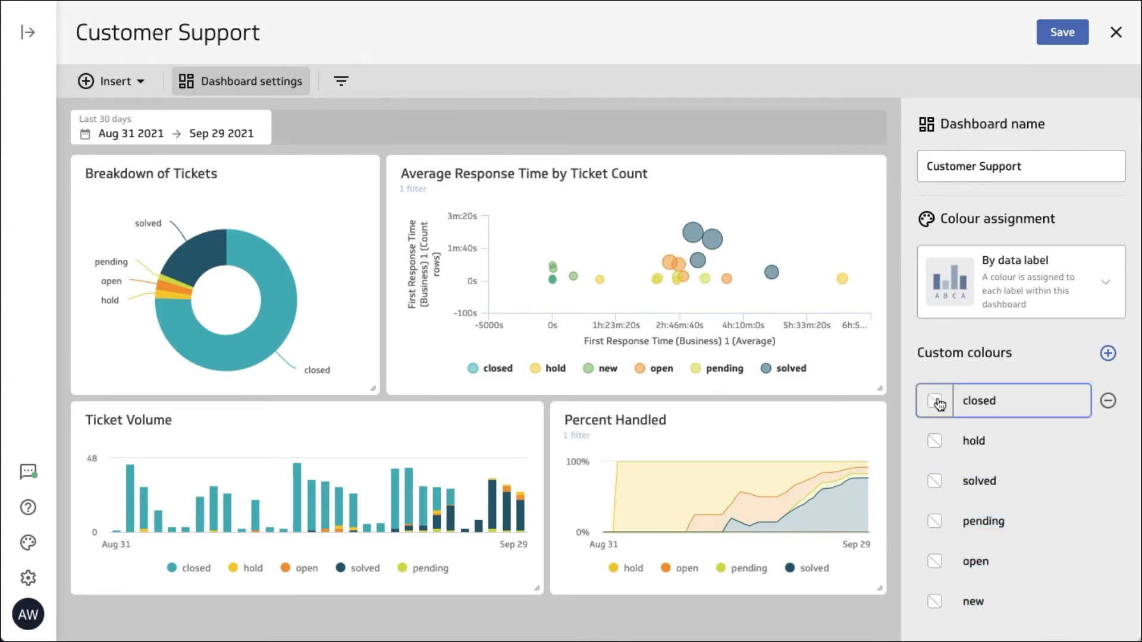
Colour closed light grey, hold medium grey and solved dark grey
click(935, 401)
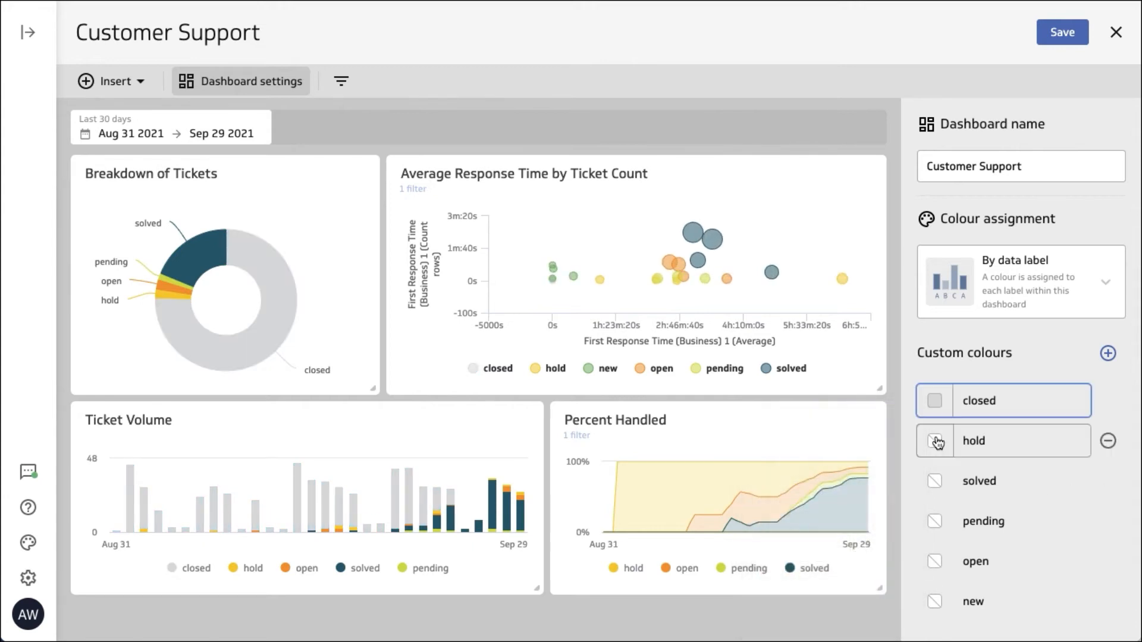
click(935, 440)
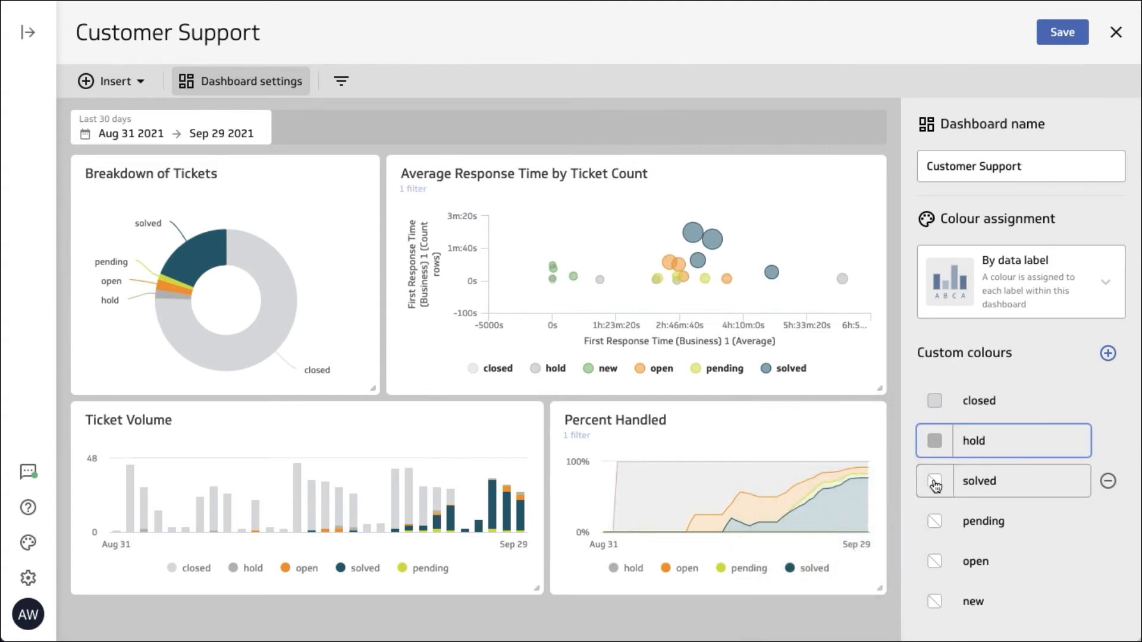
click(934, 481)
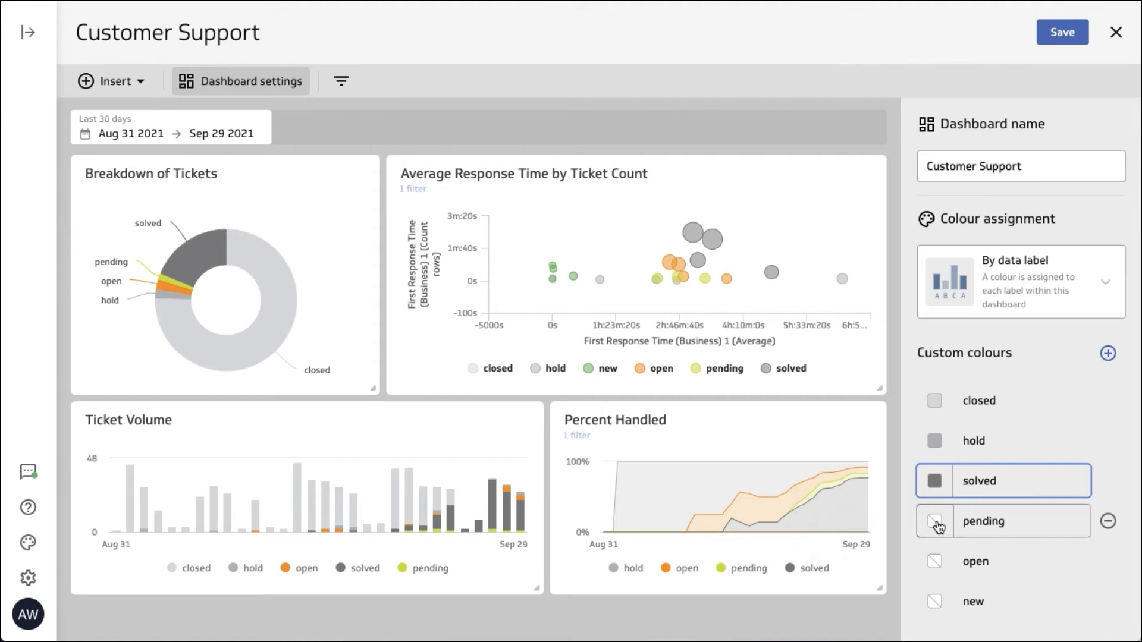
Colour pending and open green and new orange
click(934, 521)
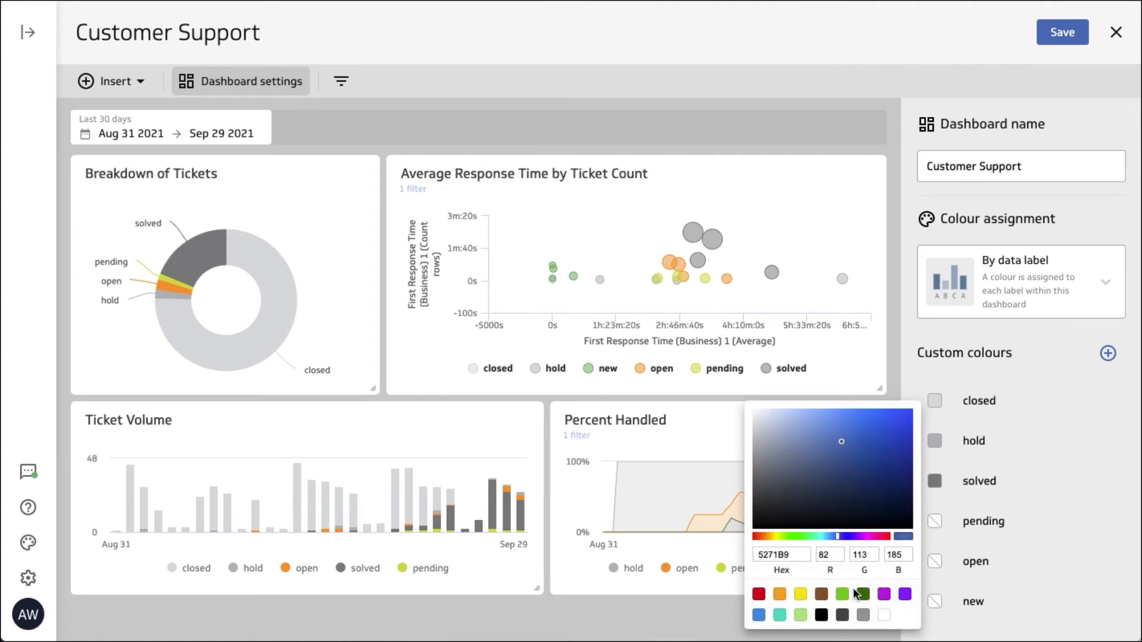
click(862, 594)
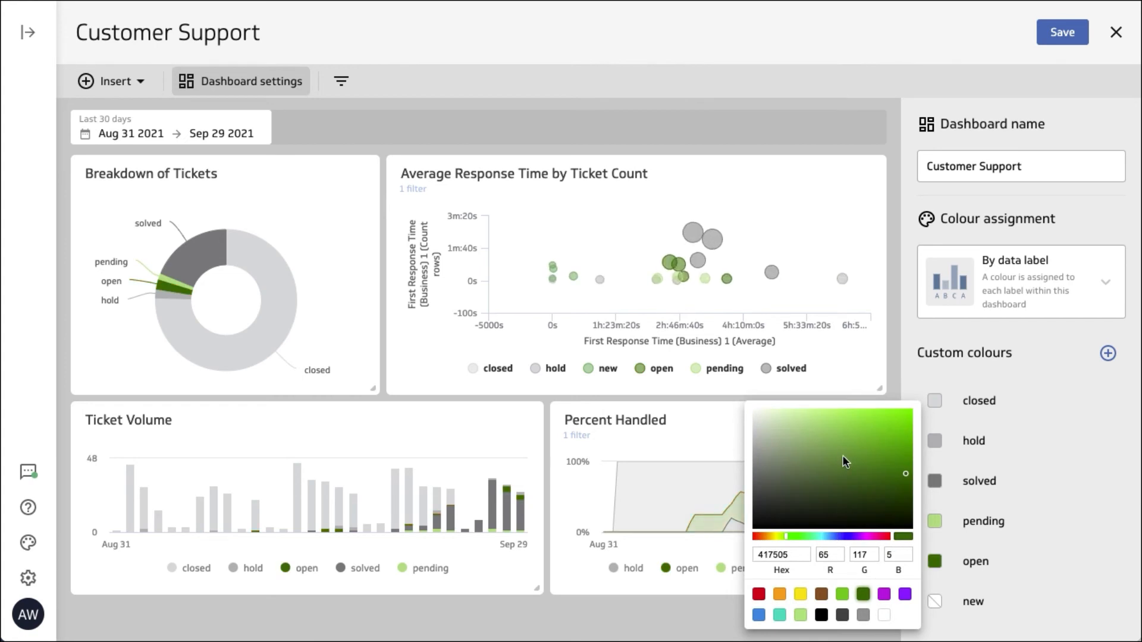
click(842, 457)
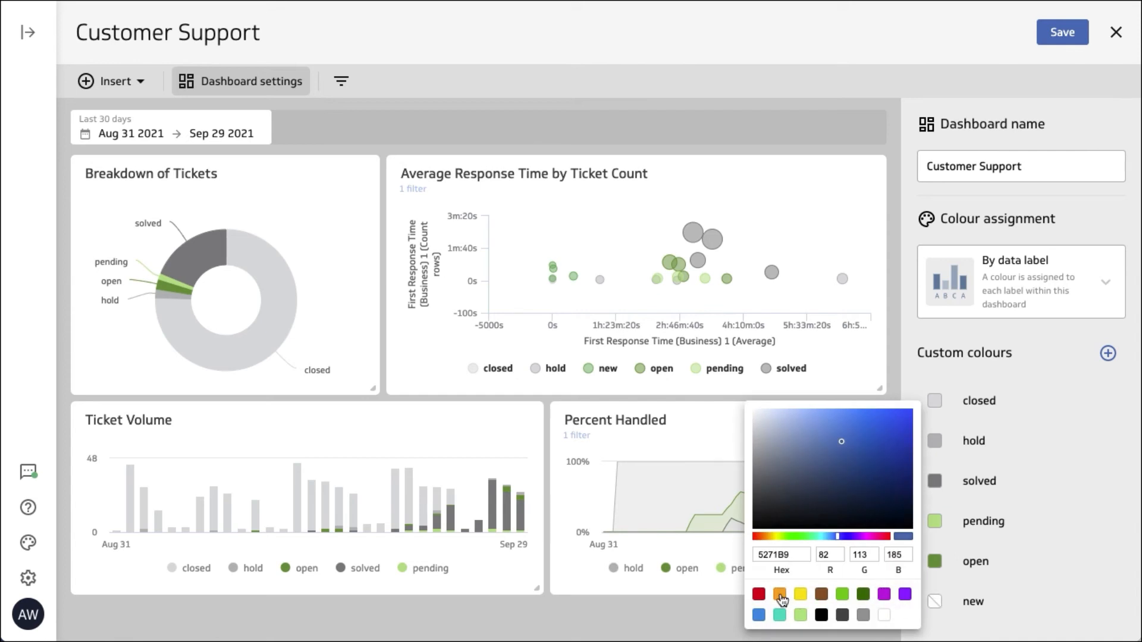
click(780, 595)
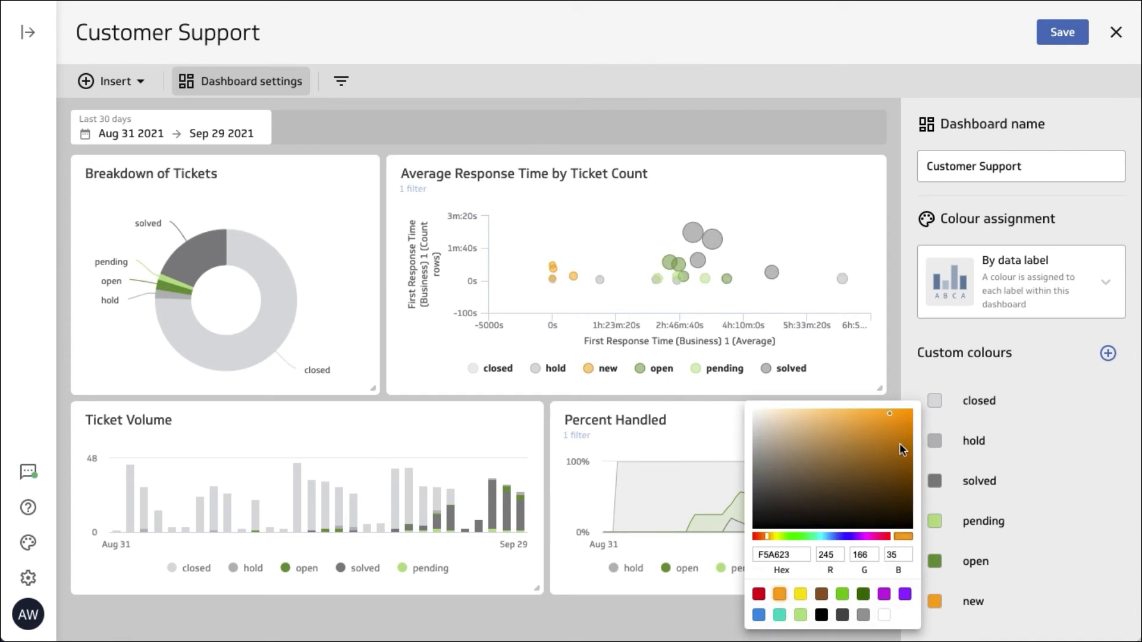
click(904, 419)
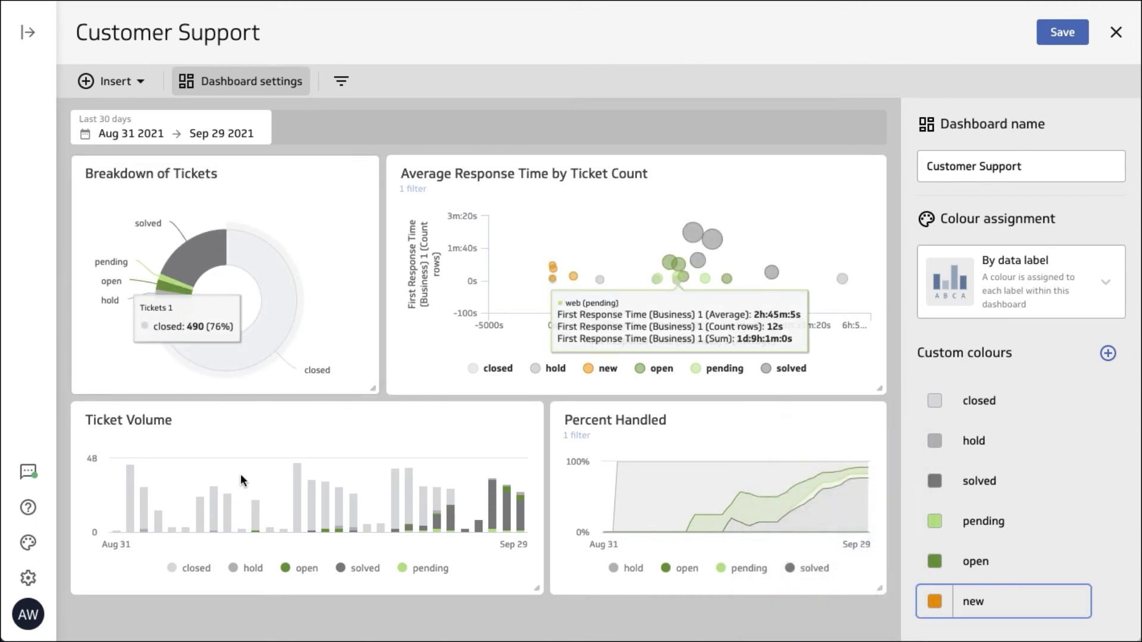
mouse_move(519, 595)
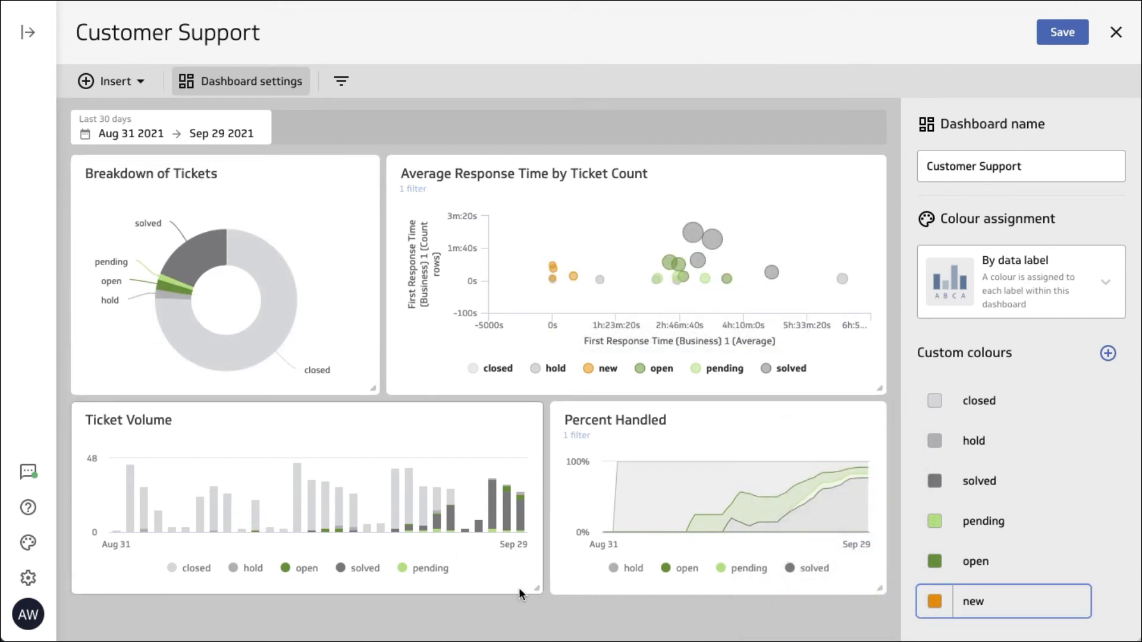
mouse_move(702, 593)
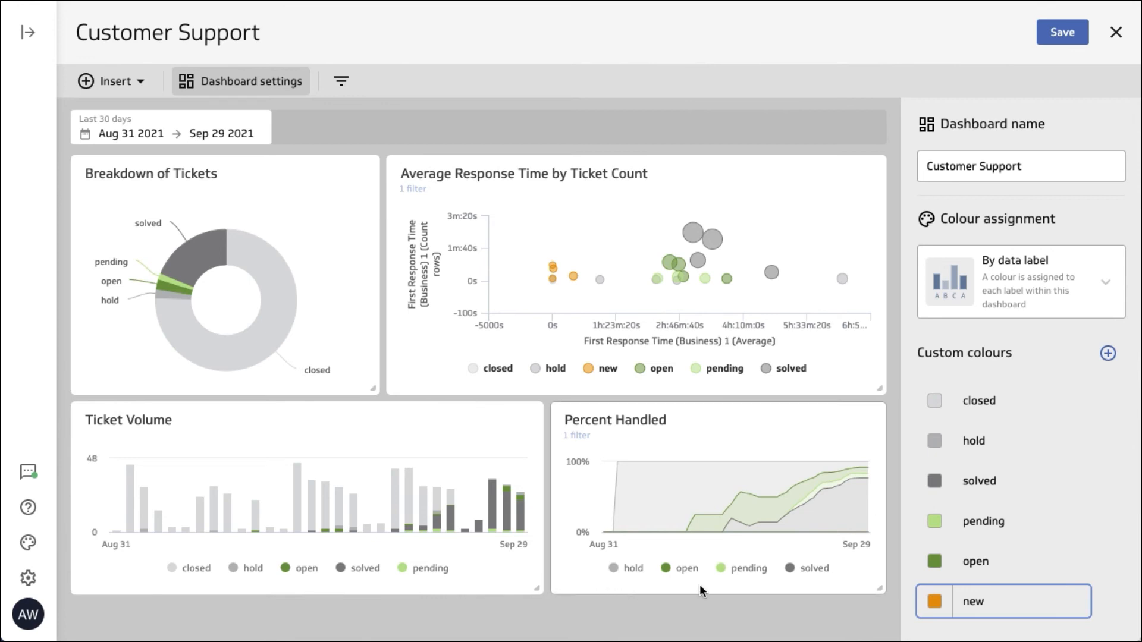
mouse_move(1109, 365)
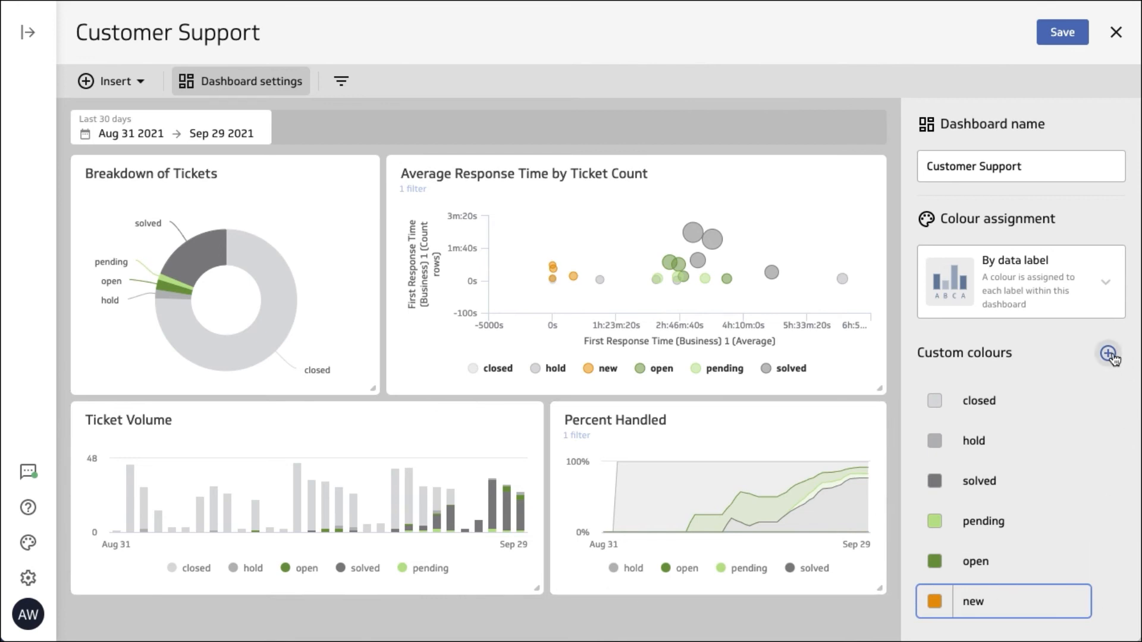
Add a seventh custom label named urgent and colour it purple
click(1107, 355)
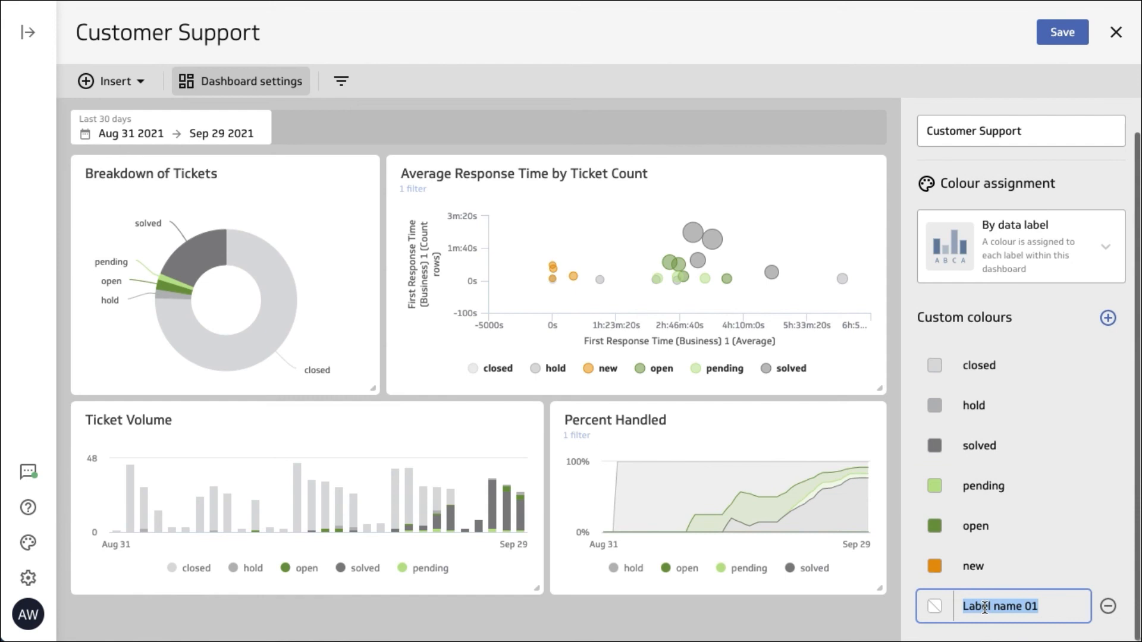
text(urge)
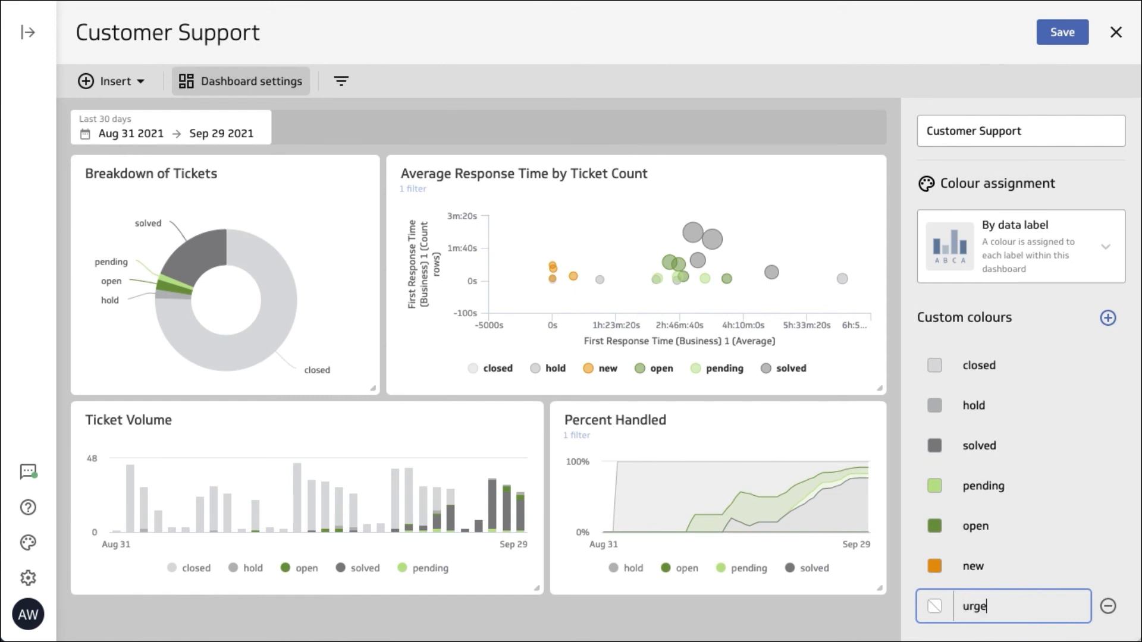
text(nt)
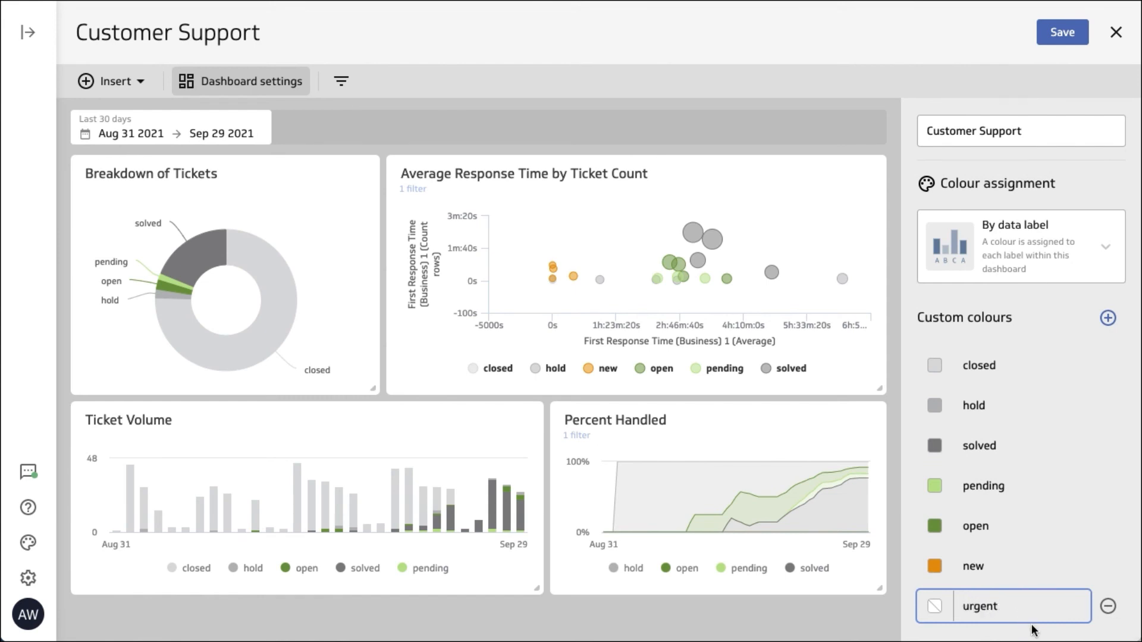
click(938, 606)
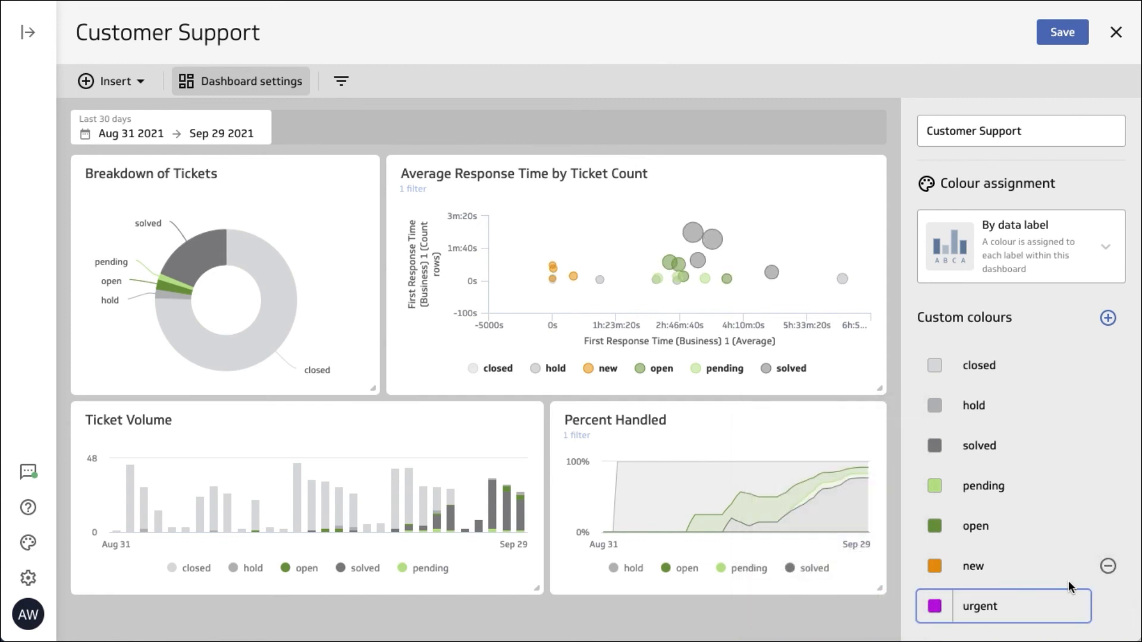
mouse_move(1107, 389)
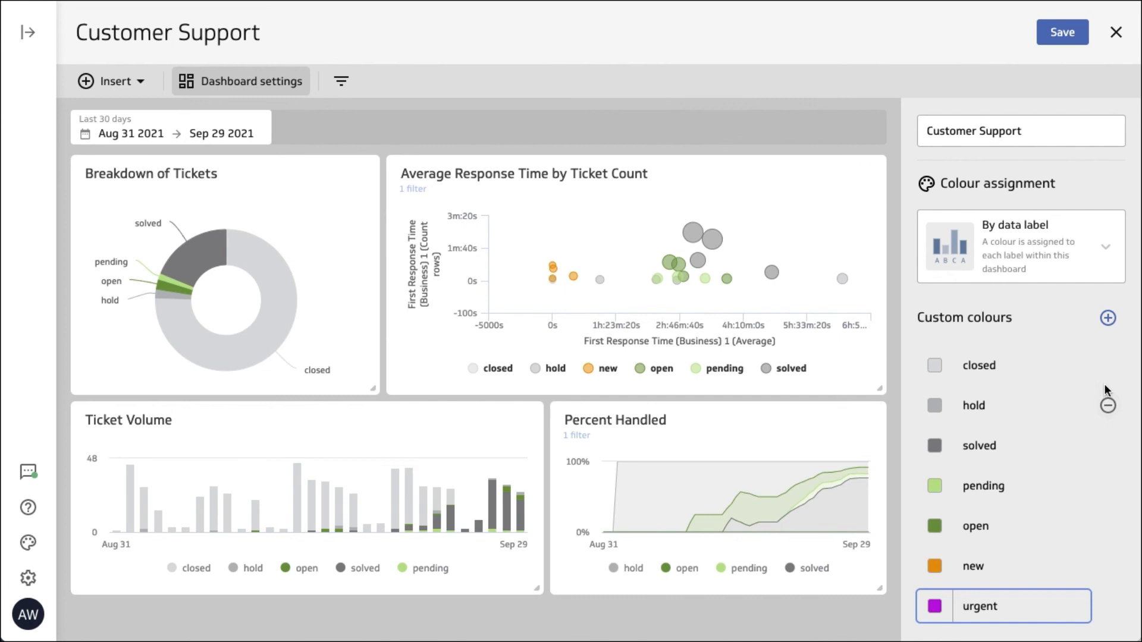
mouse_move(1108, 367)
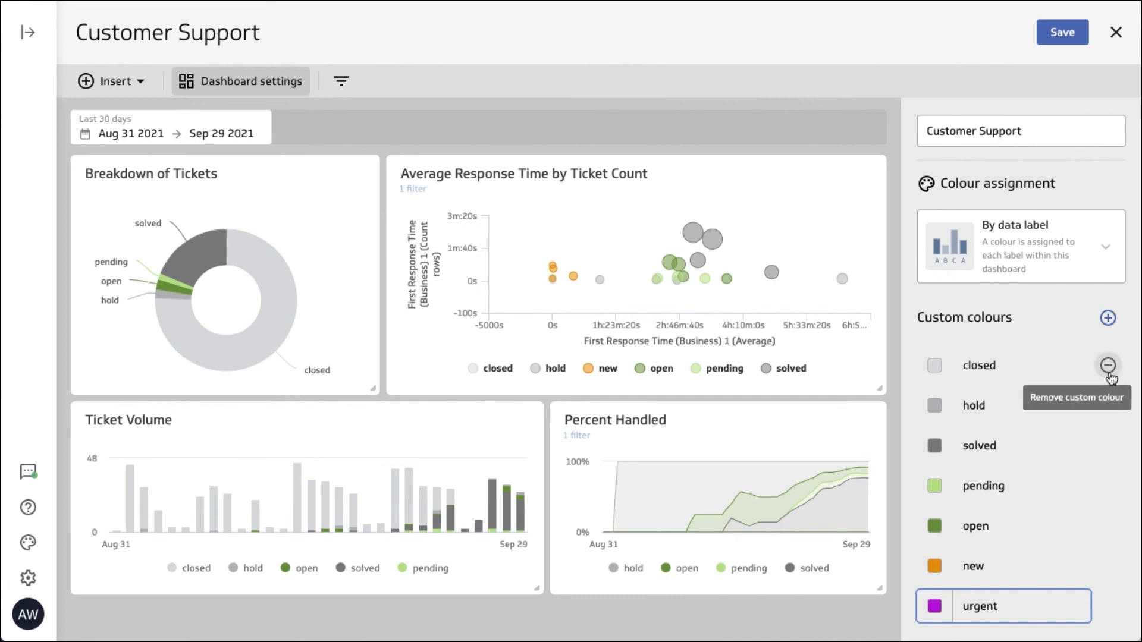
mouse_move(1067, 193)
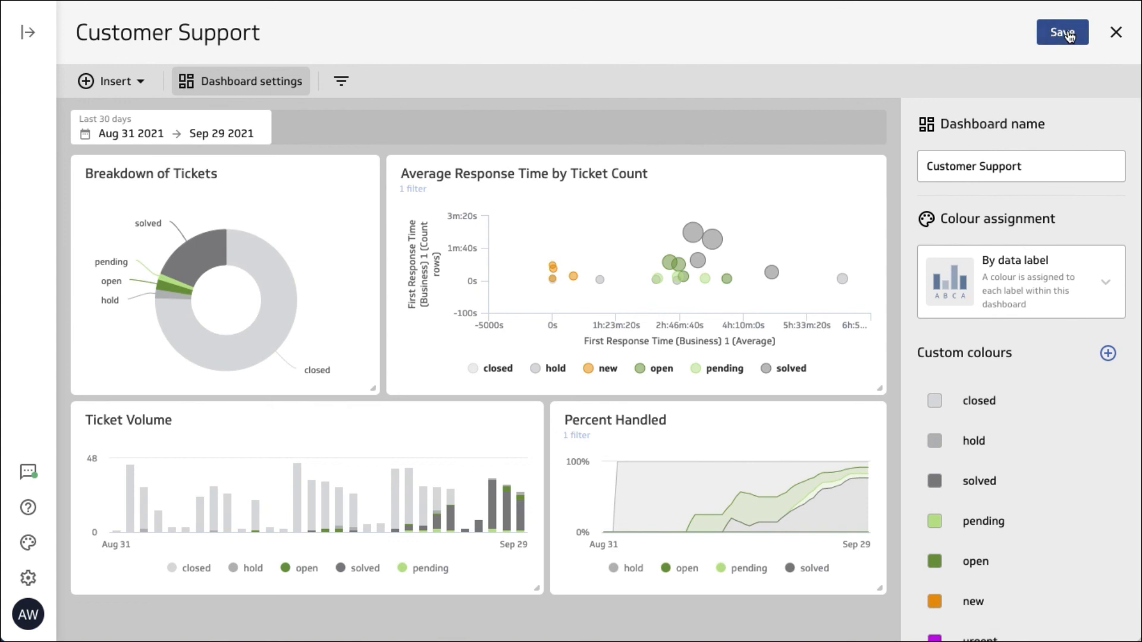
Save the dashboard and review it in view mode with the new colours
click(1063, 32)
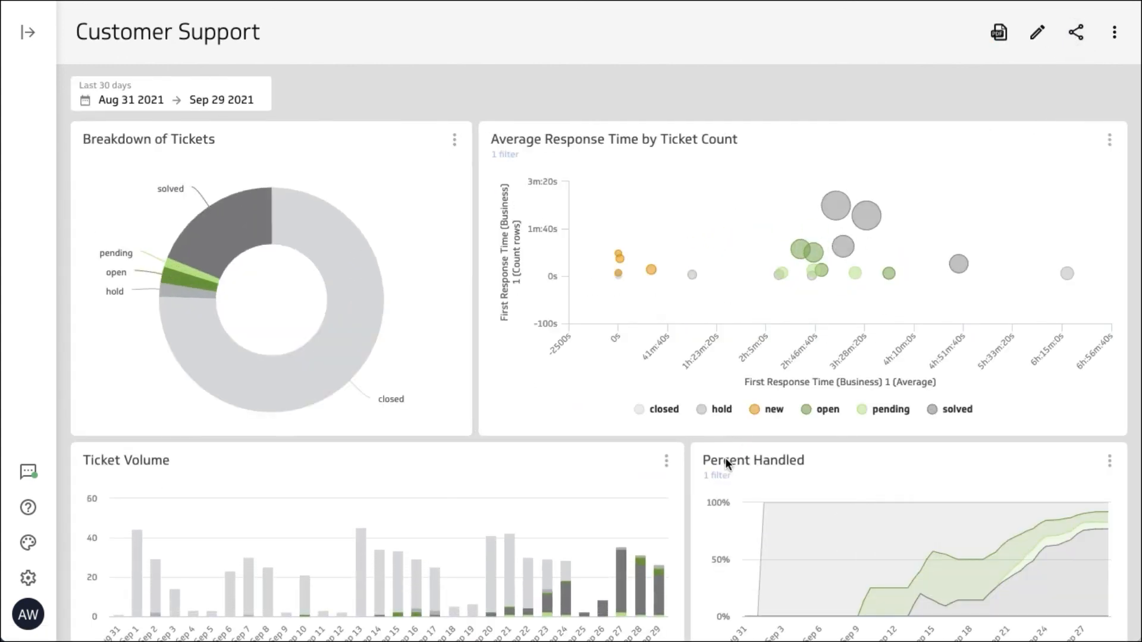
scroll(down, 3)
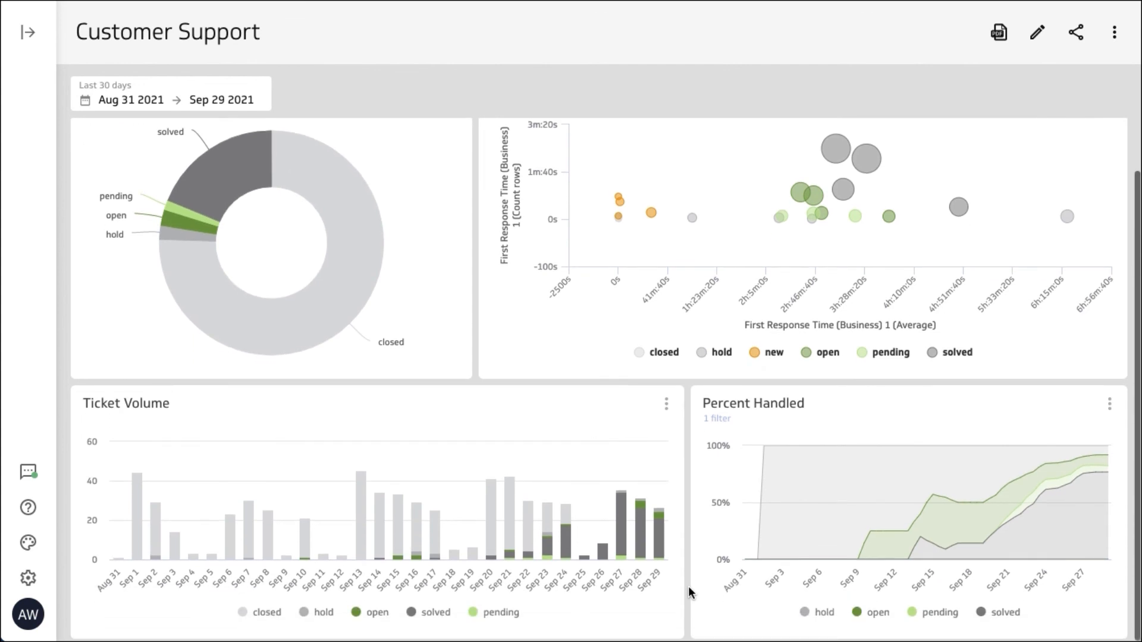